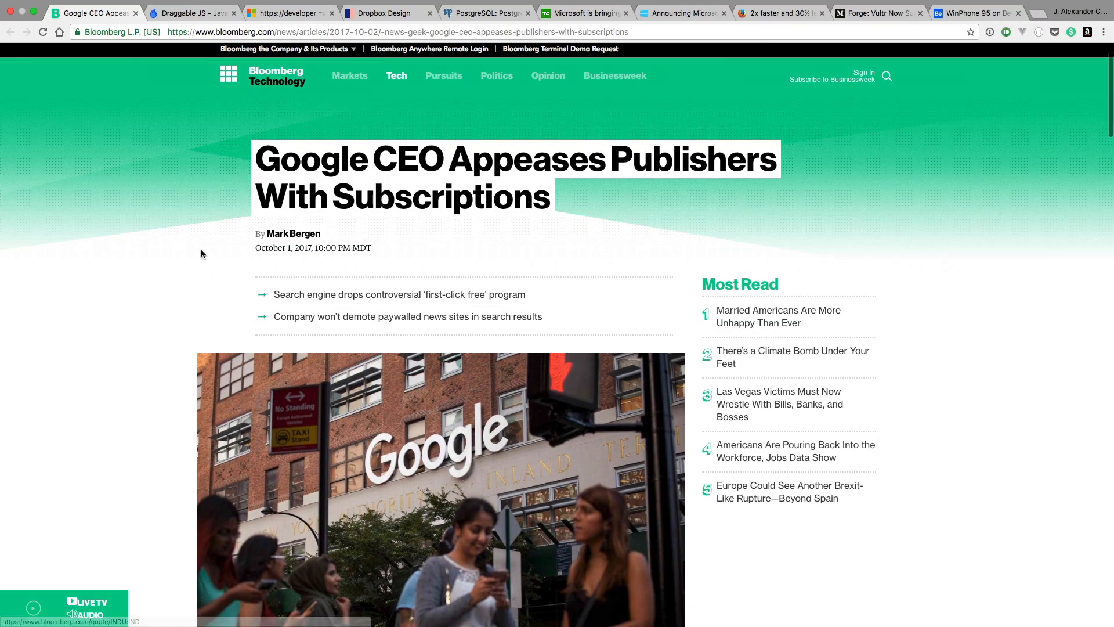
- Scroll past the header image to the article's opening paragraphs on Google and publishers
{"action": "scroll", "scroll_direction": "down", "scroll_amount": 3}
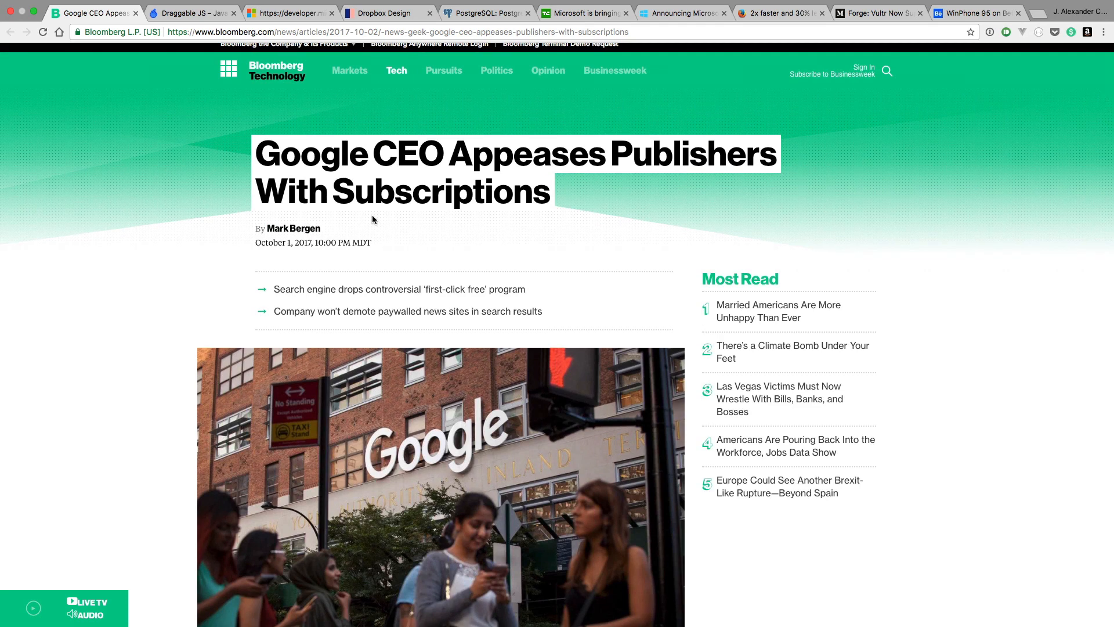
{"action": "scroll", "scroll_direction": "down", "scroll_amount": 3}
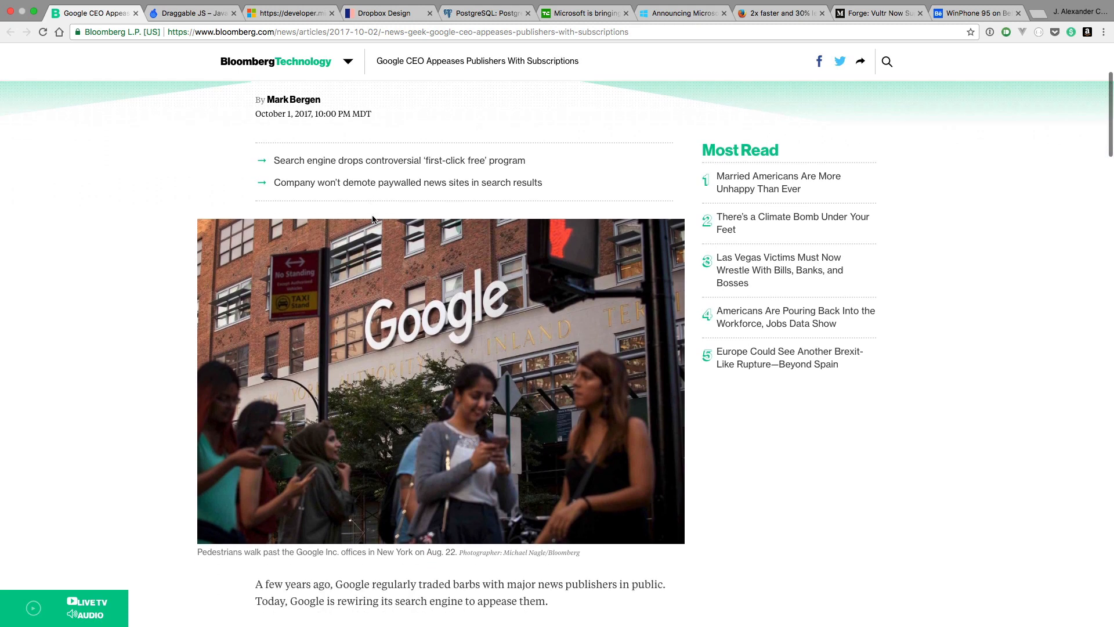
{"action": "scroll", "scroll_direction": "down", "scroll_amount": 3}
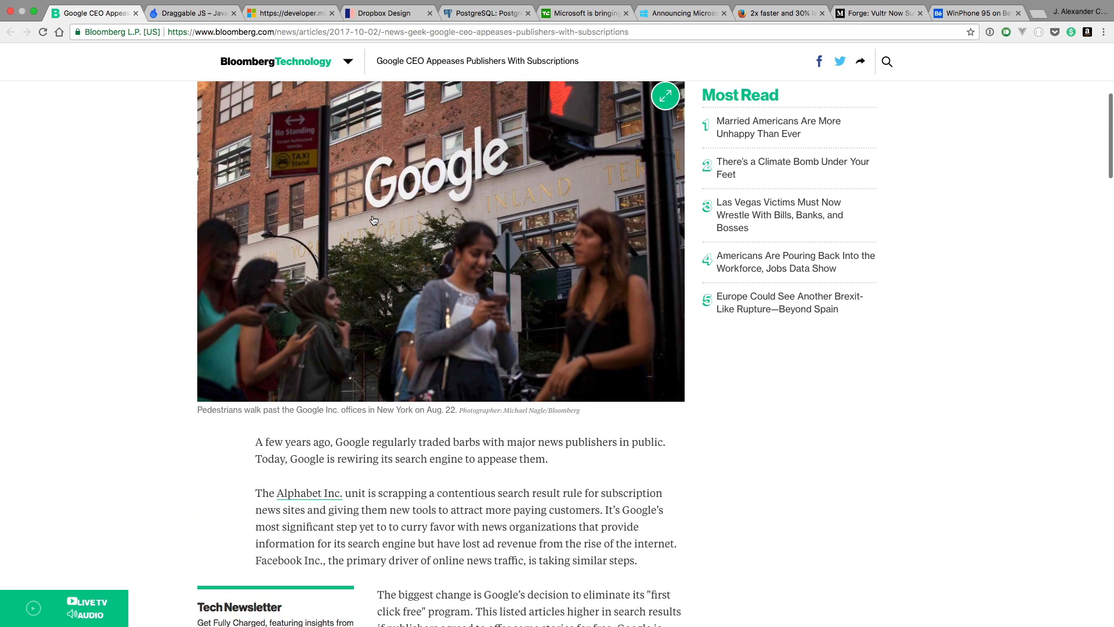
{"action": "scroll", "scroll_direction": "down", "scroll_amount": 3}
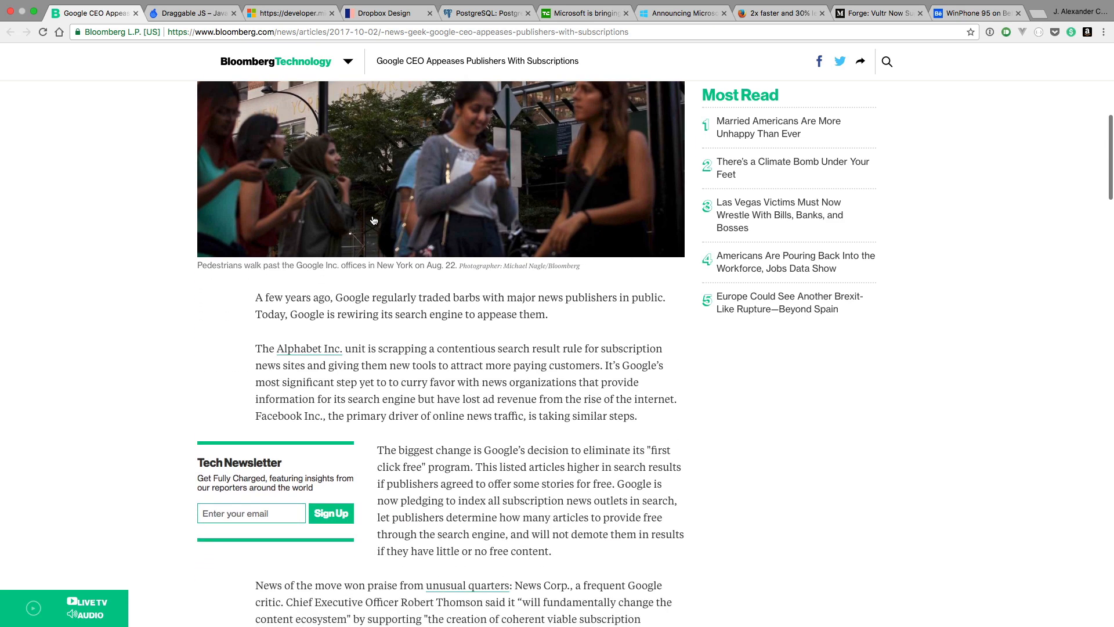
{"action": "scroll", "scroll_direction": "down", "scroll_amount": 3}
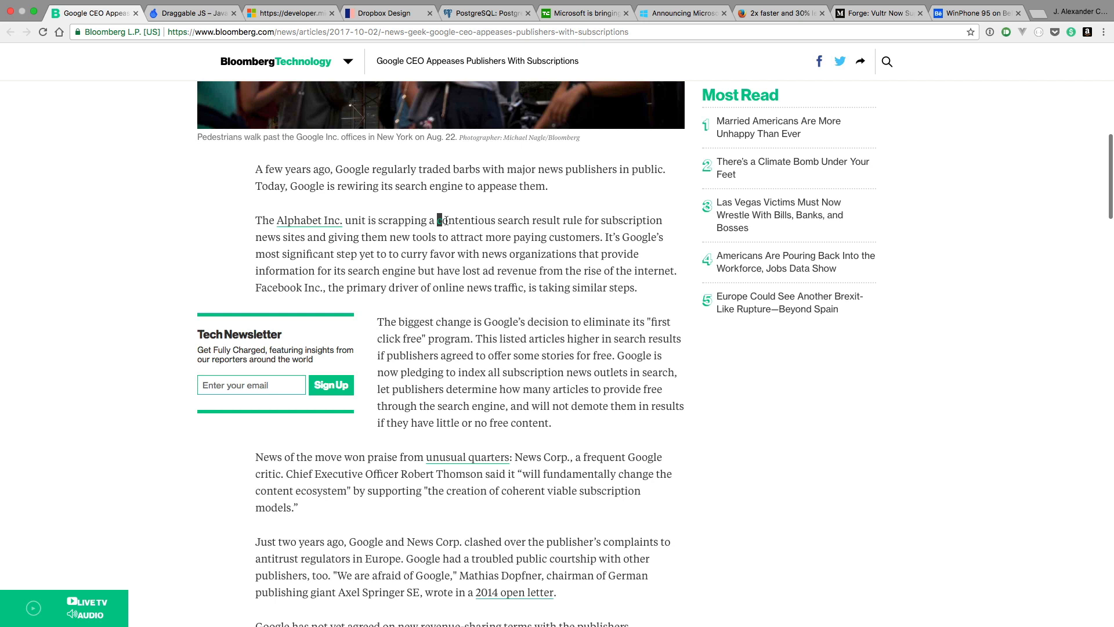
- Highlight the passage on scrapping the search rule, then the sentence on eliminating first click free
{"action": "left_click_drag", "start_coordinate": [441, 220], "coordinate": [576, 237]}
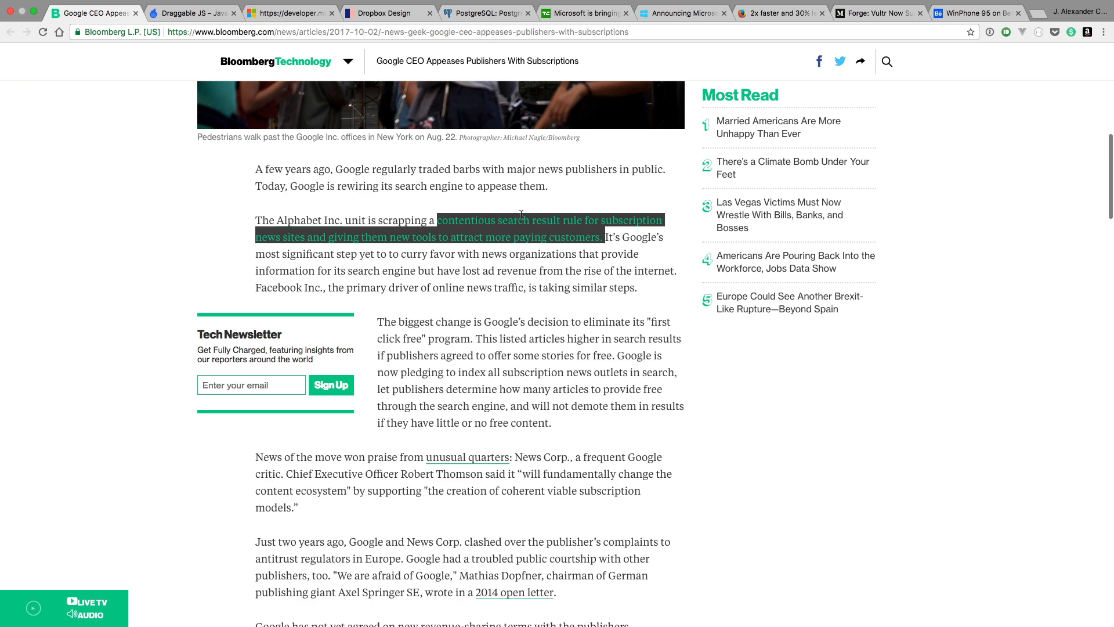
{"action": "scroll", "scroll_direction": "down", "scroll_amount": 3}
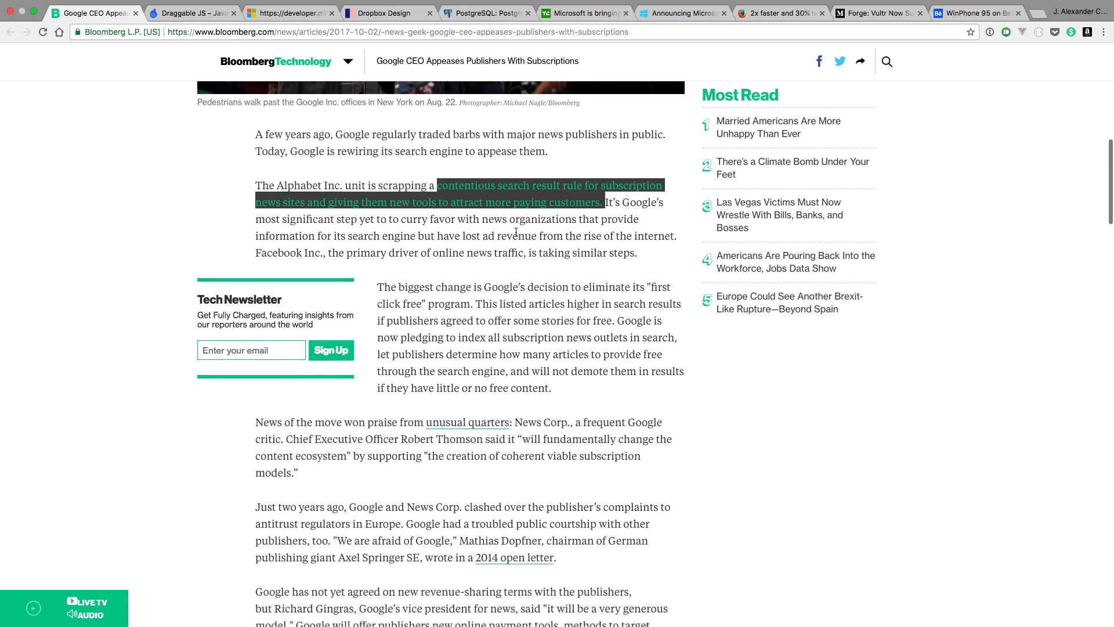
{"action": "scroll", "scroll_direction": "down", "scroll_amount": 3}
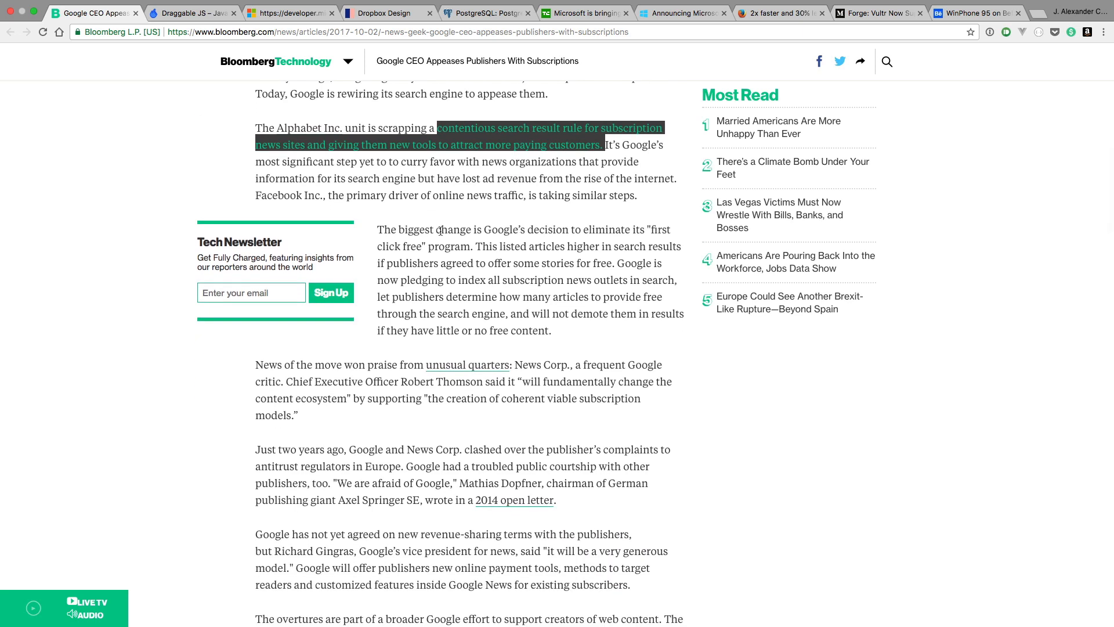
{"action": "left_click_drag", "start_coordinate": [377, 228], "coordinate": [463, 246]}
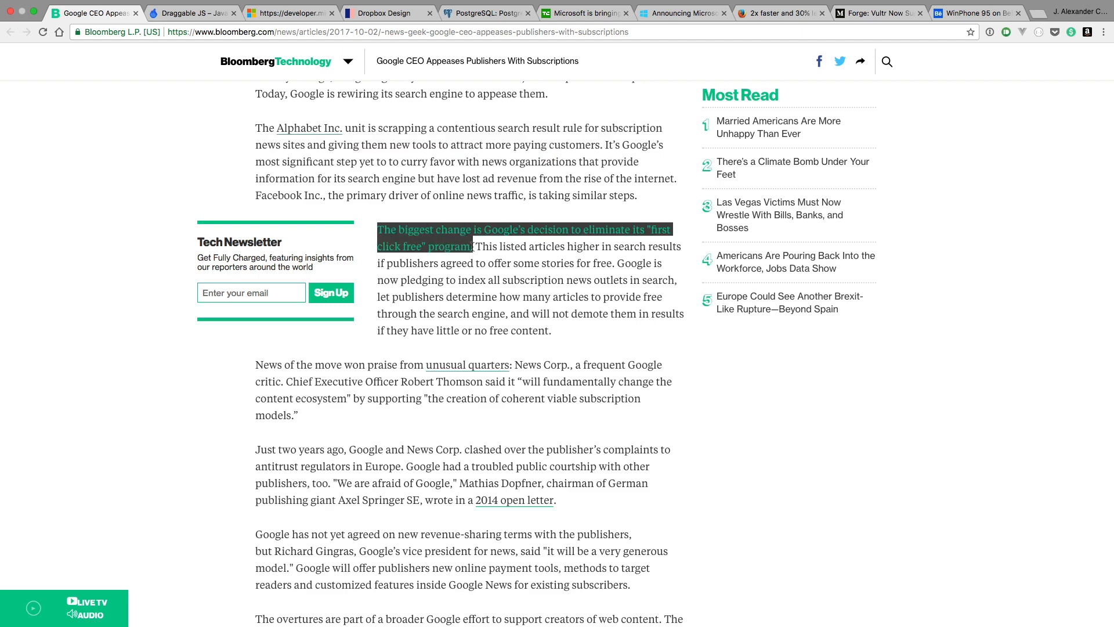
- Highlight how first click free ranked articles, then continue down to the News Corp. reaction passages
{"action": "scroll", "scroll_direction": "down", "scroll_amount": 3}
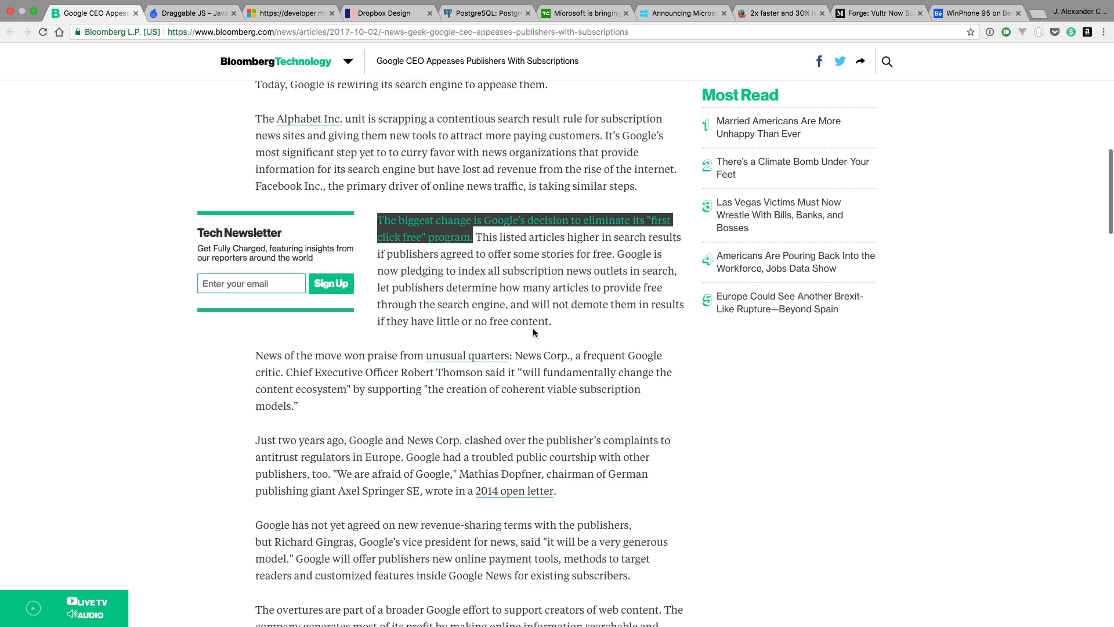
{"action": "scroll", "scroll_direction": "down", "scroll_amount": 3}
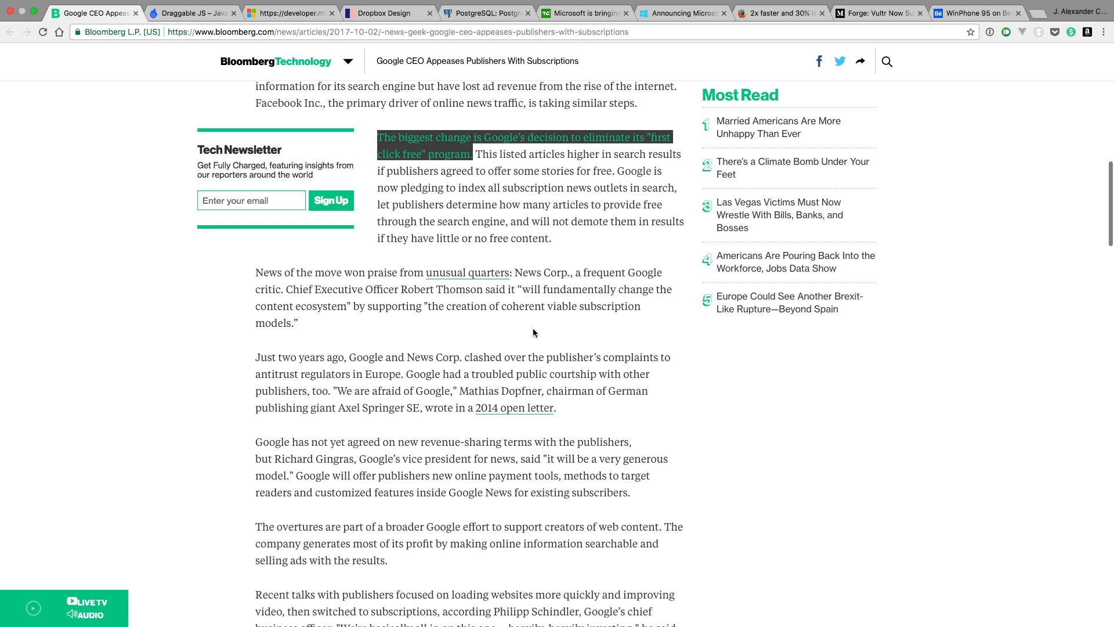
{"action": "left_click", "coordinate": [483, 155]}
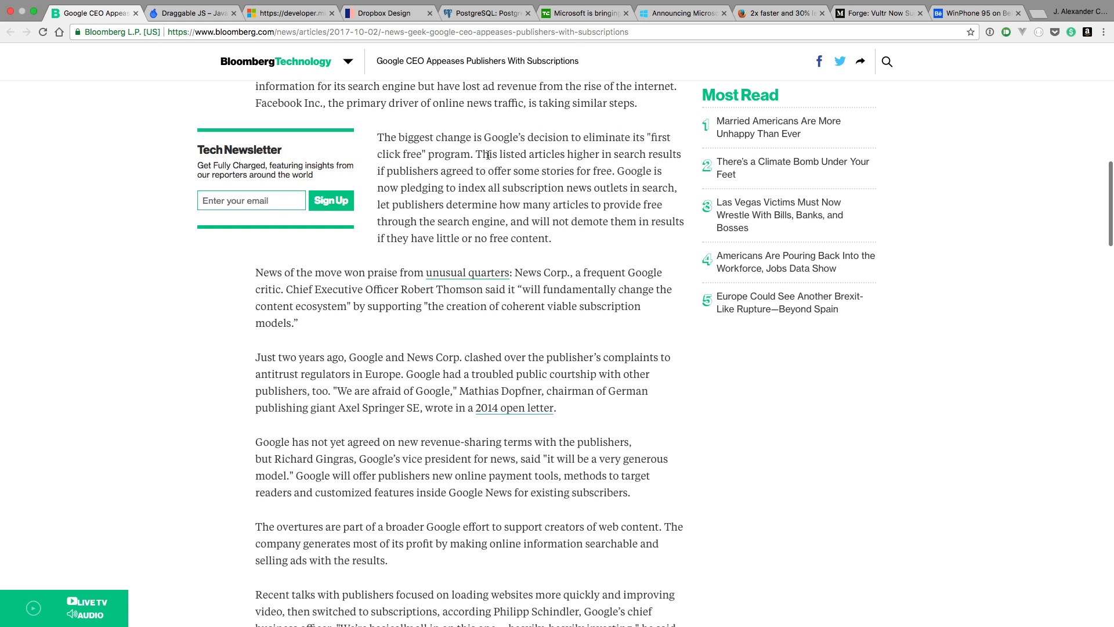
{"action": "left_click_drag", "start_coordinate": [474, 154], "coordinate": [617, 171]}
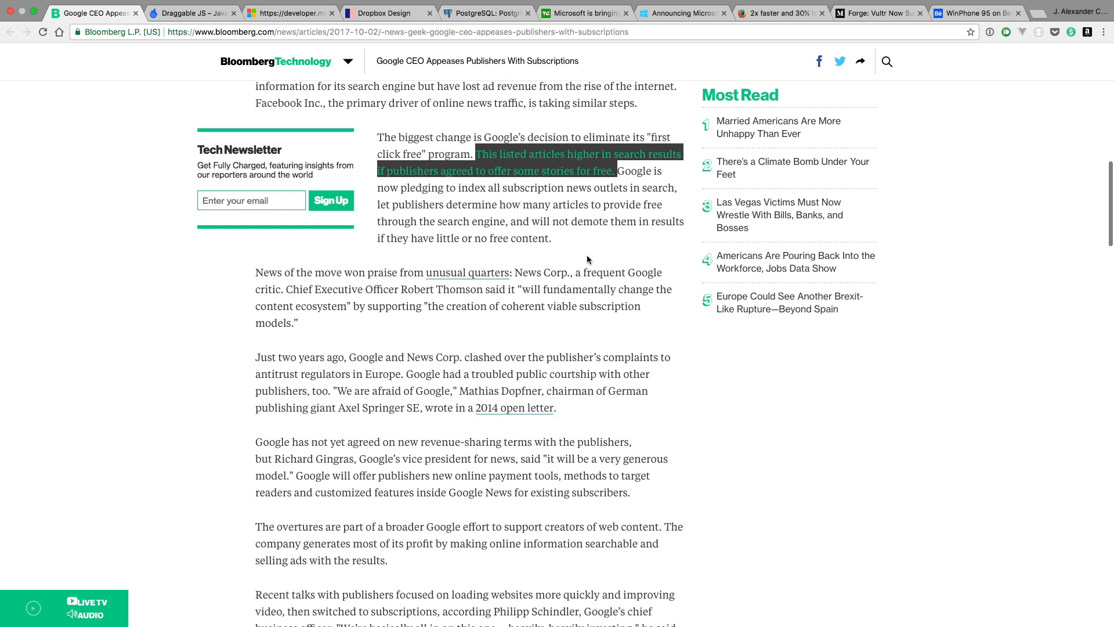
{"action": "mouse_move", "coordinate": [618, 184]}
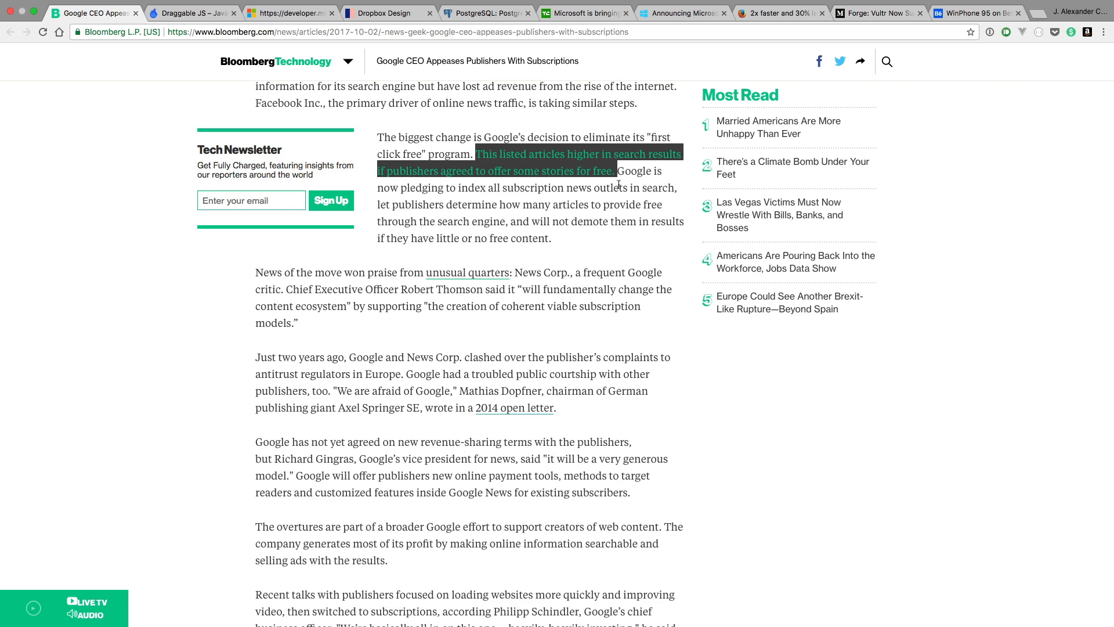
{"action": "scroll", "scroll_direction": "down", "scroll_amount": 3}
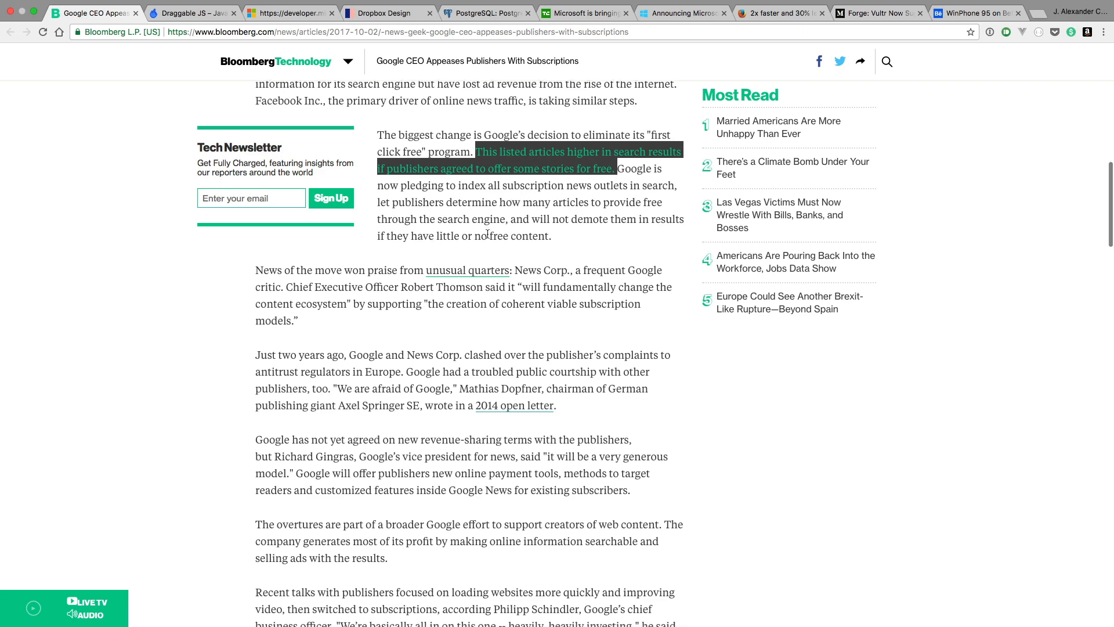
{"action": "scroll", "scroll_direction": "down", "scroll_amount": 3}
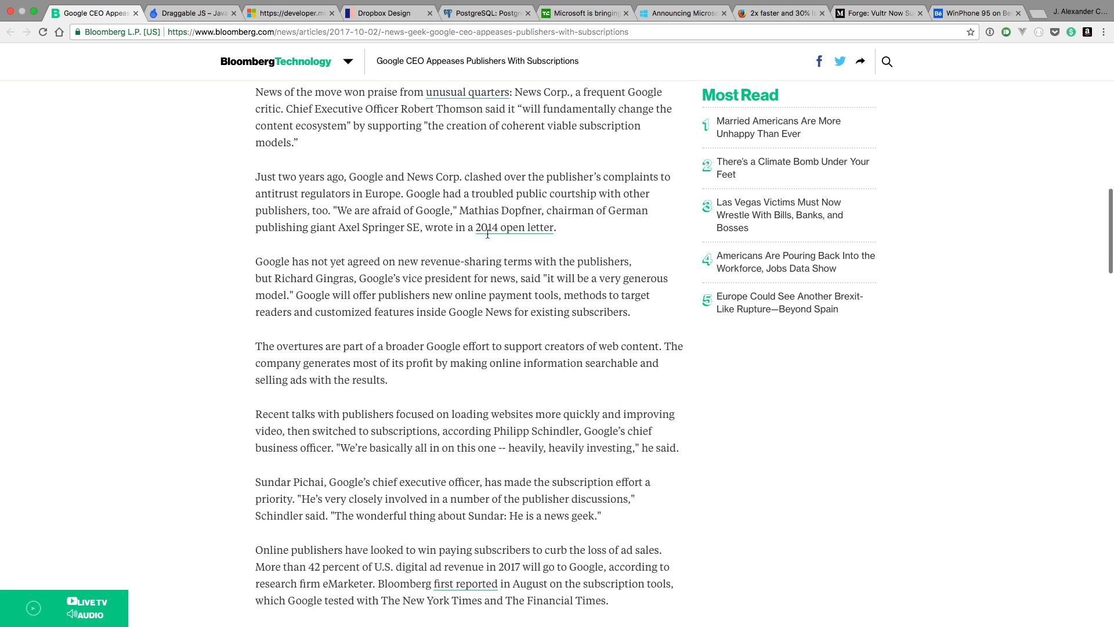
- Scroll the article back toward its headline, byline and summary bullets
{"action": "scroll", "scroll_direction": "down", "scroll_amount": 3}
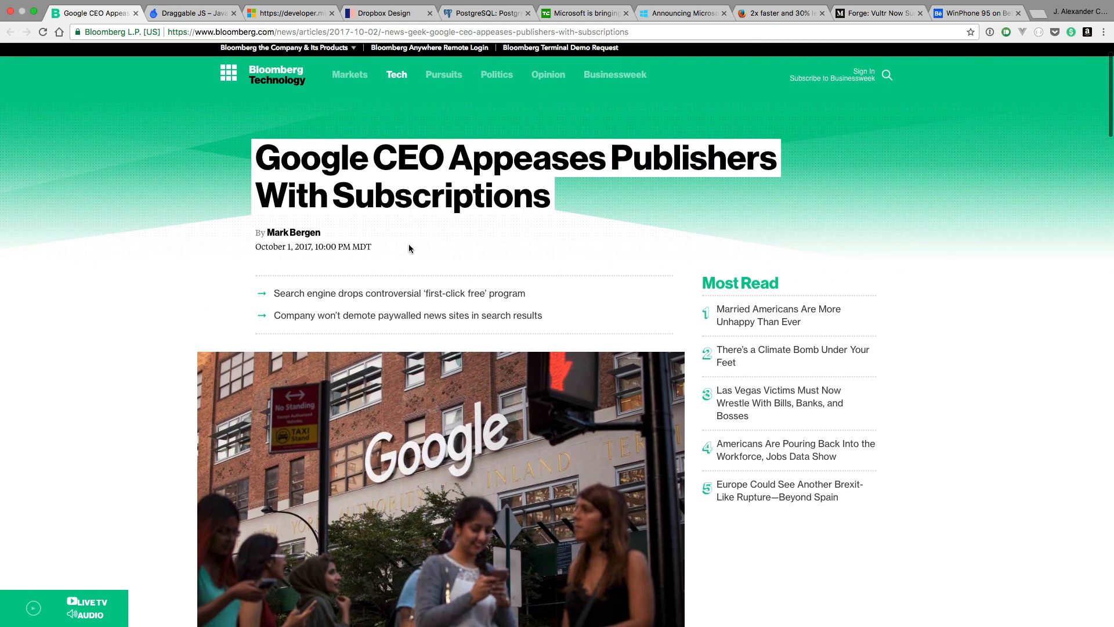
{"action": "mouse_move", "coordinate": [200, 228]}
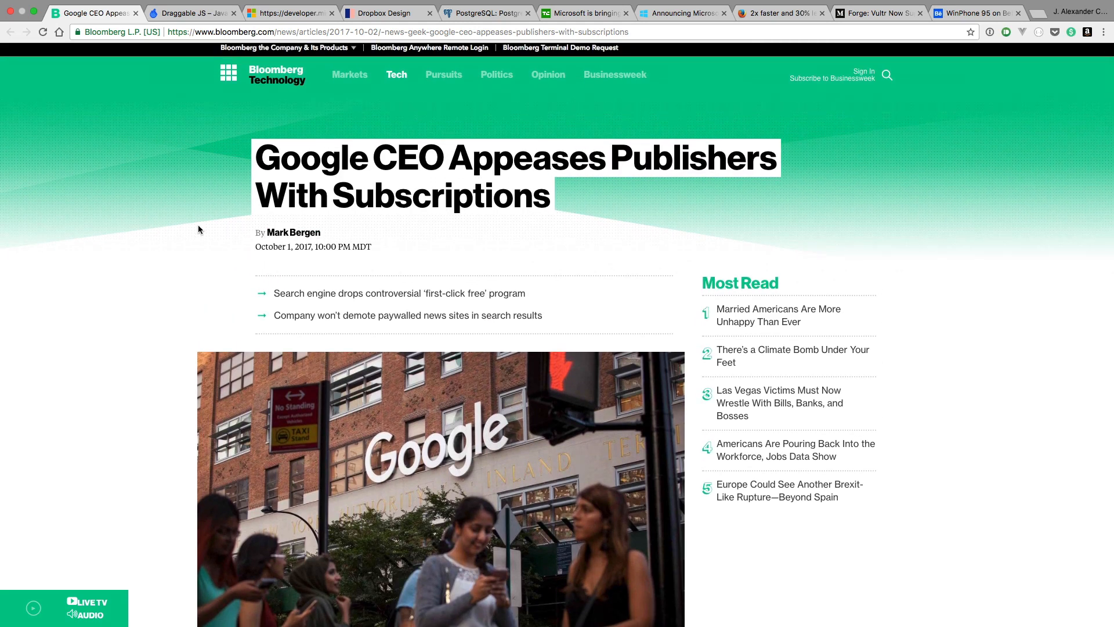